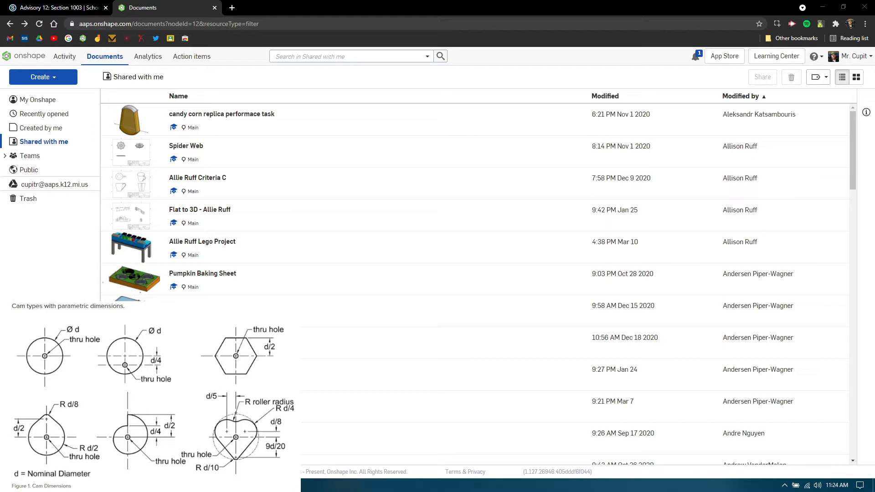
{"action": "mouse_move", "coordinate": [281, 83]}
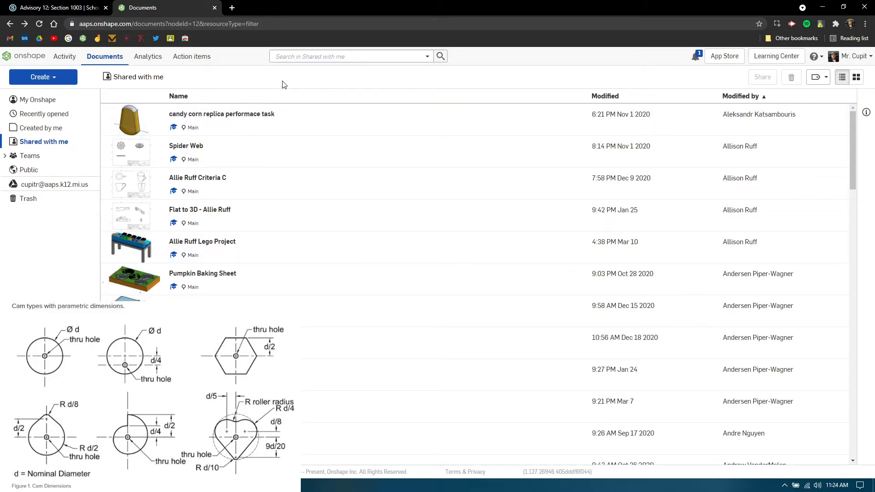
{"action": "mouse_move", "coordinate": [241, 87]}
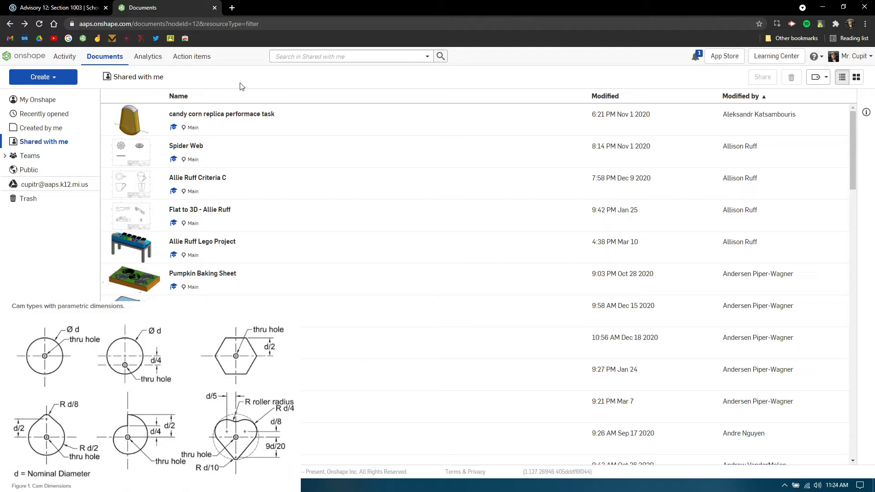
{"action": "mouse_move", "coordinate": [66, 80]}
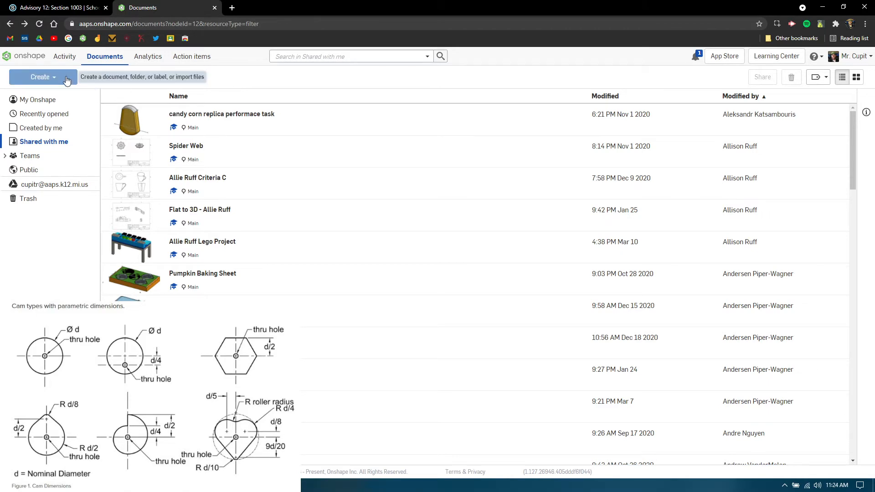
Step: Create a new Onshape document named 'Cams'
{"action": "left_click", "coordinate": [39, 77]}
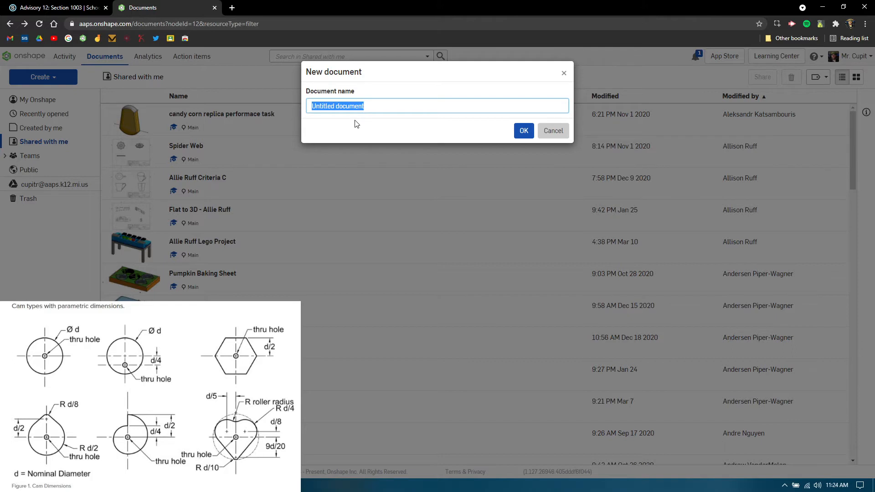
{"action": "type", "text": "Cams"}
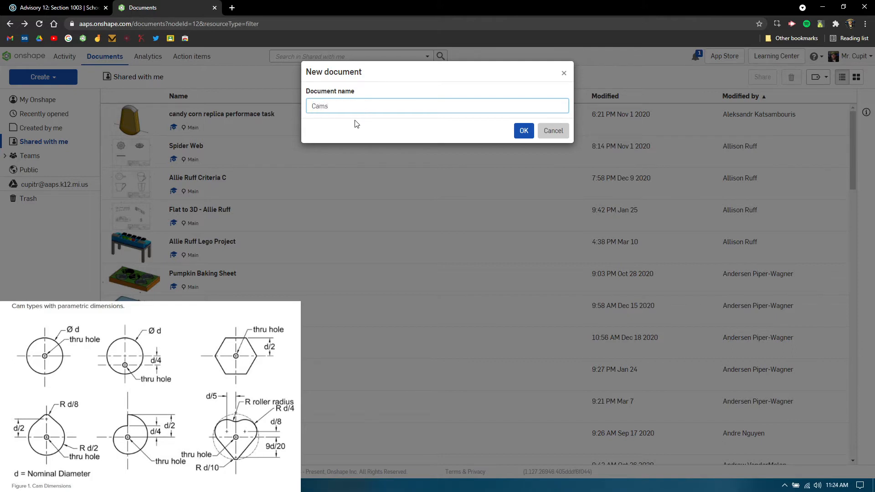
{"action": "left_click", "coordinate": [523, 131]}
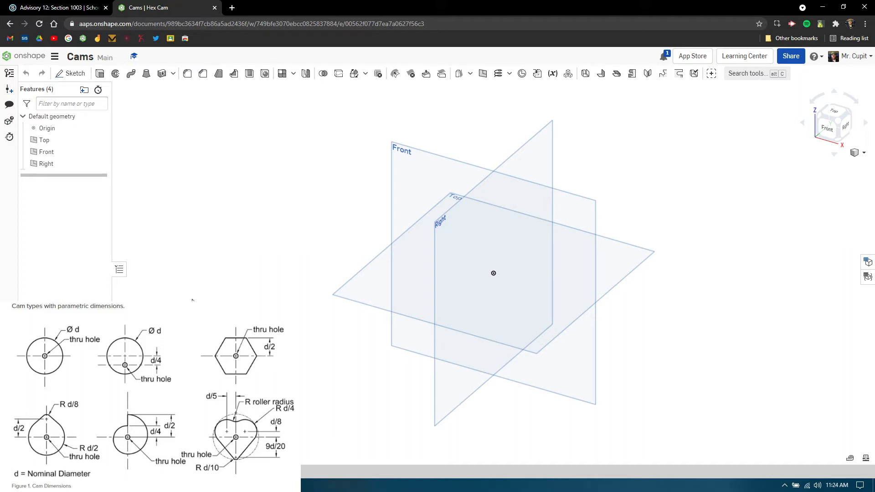
Step: Start Sketch 1 on the Front plane of the Hex Cam part studio
{"action": "left_click", "coordinate": [74, 73]}
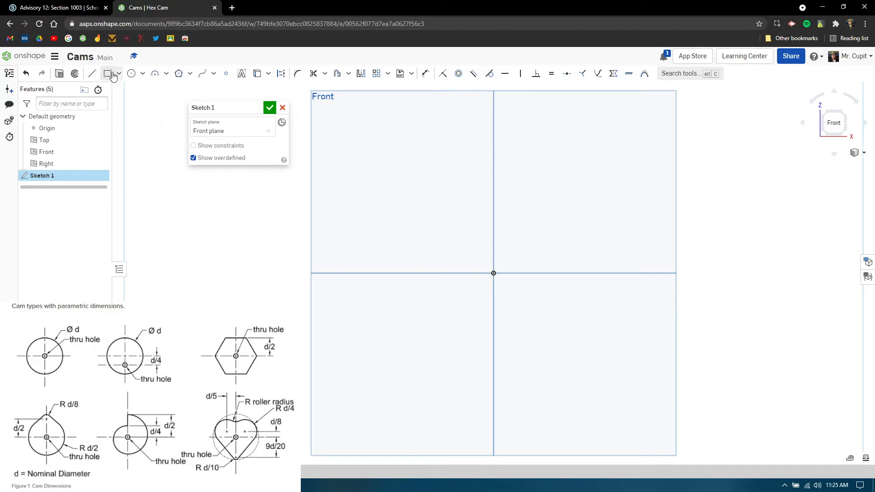
{"action": "mouse_move", "coordinate": [108, 73]}
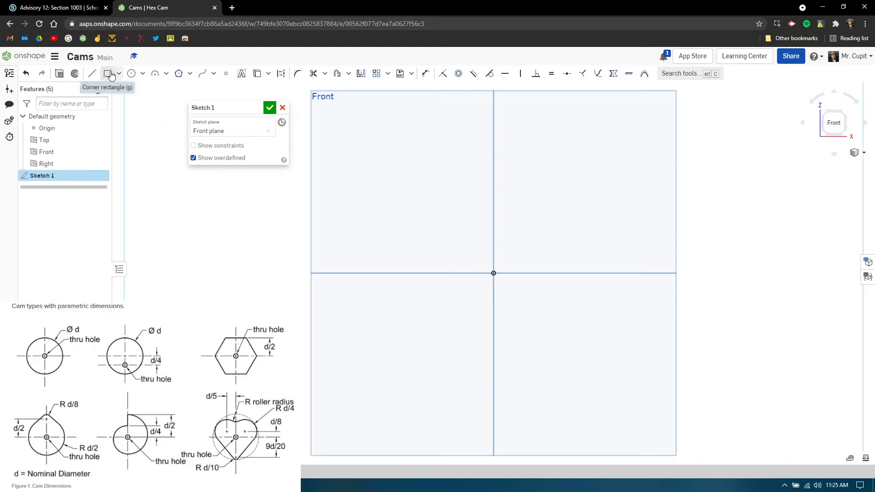
{"action": "mouse_move", "coordinate": [109, 73]}
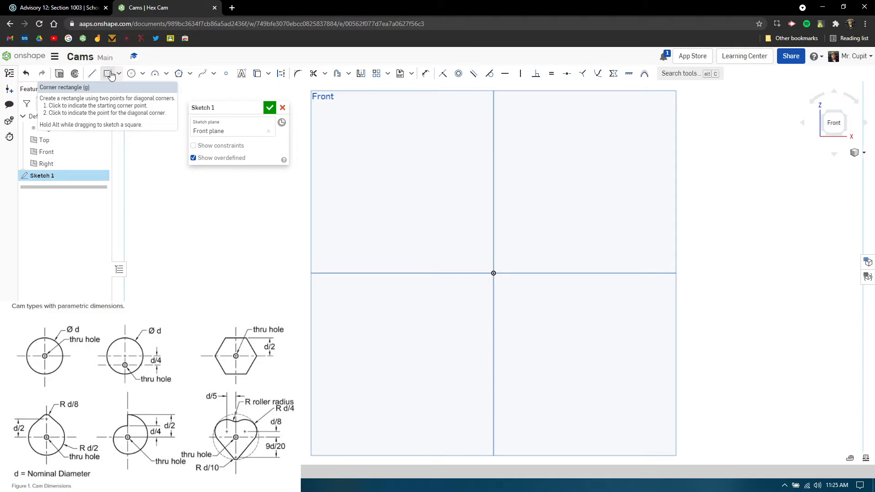
{"action": "mouse_move", "coordinate": [109, 76]}
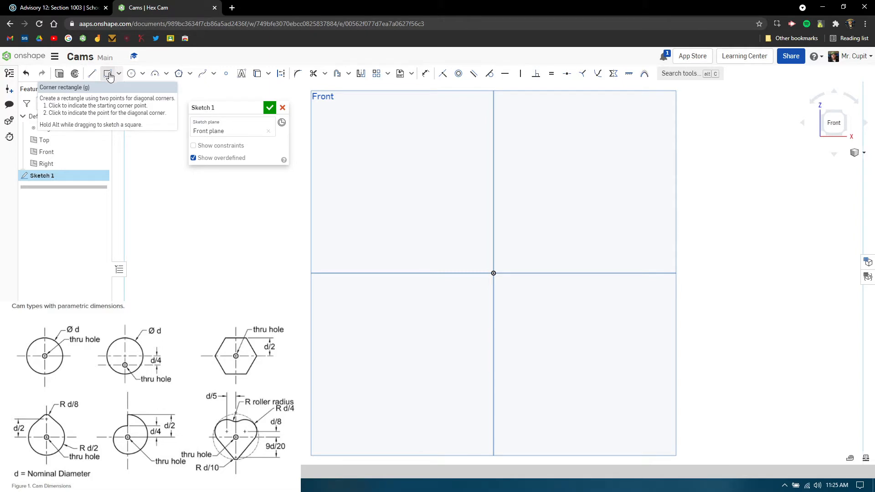
Step: Draw a small corner-rectangle square around the origin as the center hole
{"action": "left_click", "coordinate": [119, 73]}
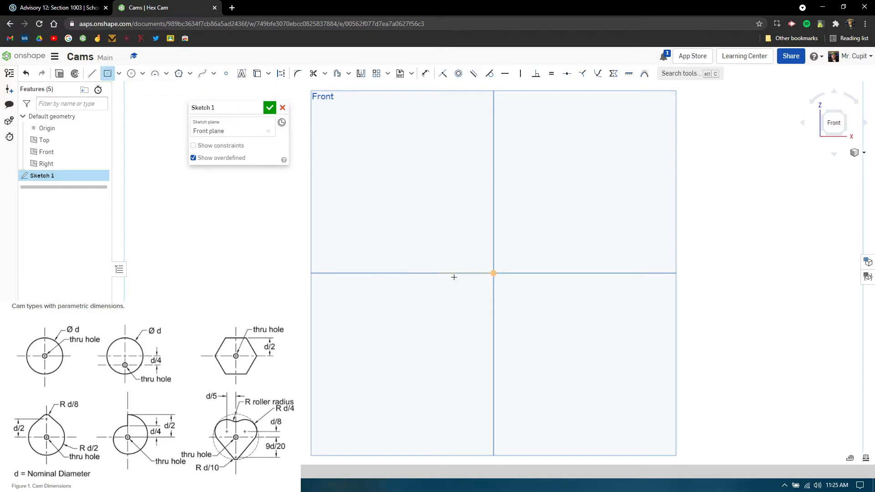
{"action": "left_click_drag", "start_coordinate": [493, 273], "coordinate": [551, 238]}
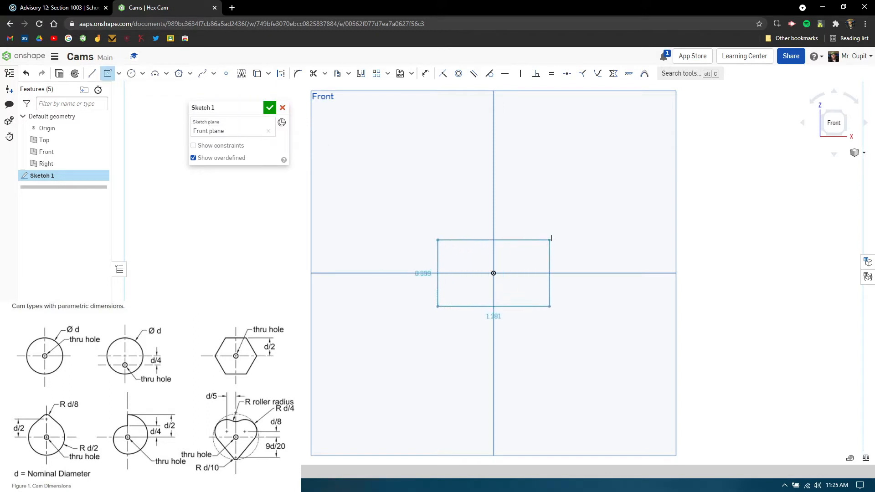
{"action": "left_click_drag", "start_coordinate": [551, 238], "coordinate": [571, 215]}
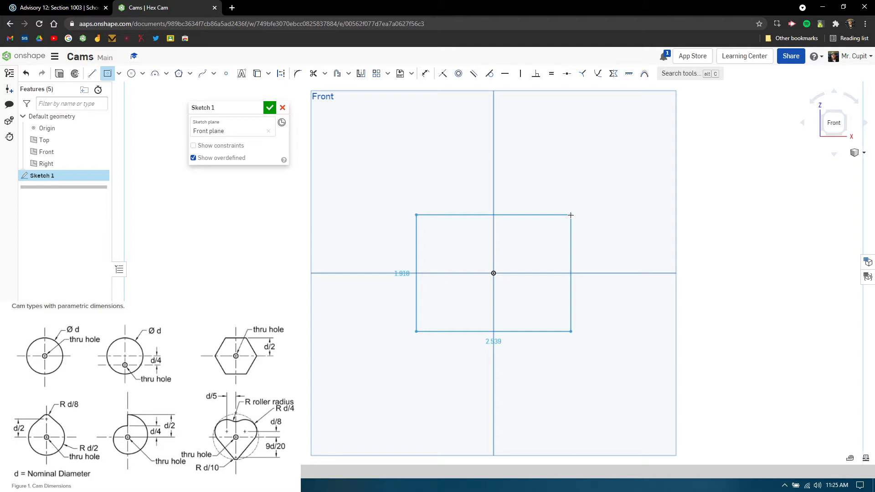
{"action": "left_click_drag", "start_coordinate": [571, 215], "coordinate": [566, 212]}
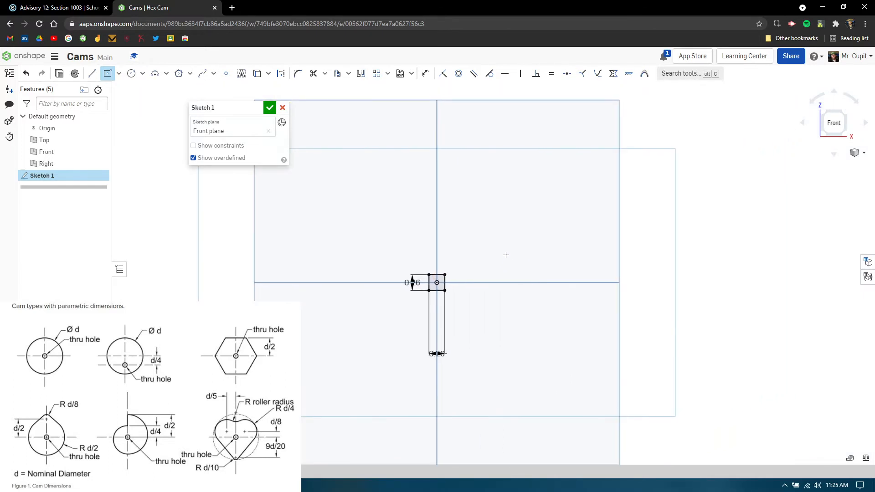
{"action": "mouse_move", "coordinate": [243, 173]}
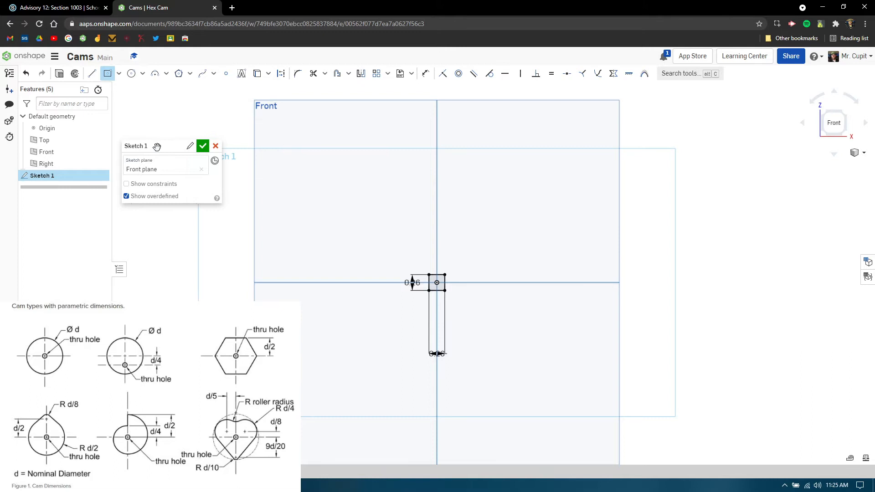
{"action": "mouse_move", "coordinate": [178, 72]}
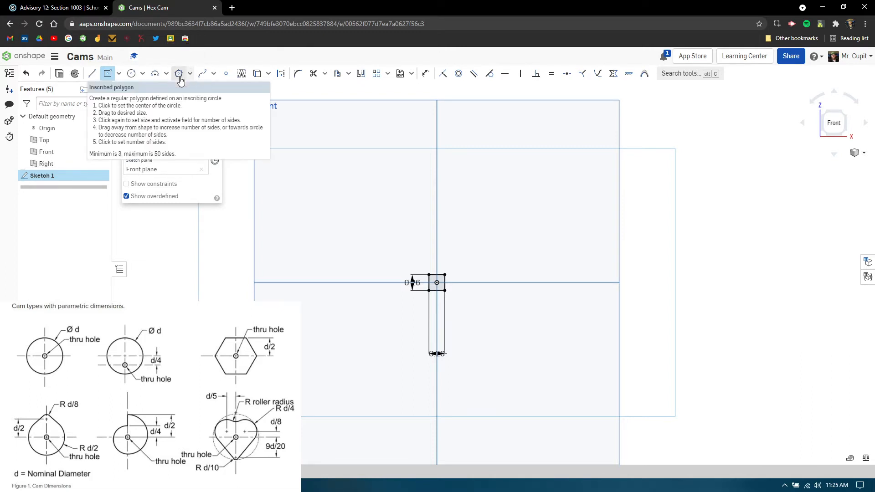
Step: Choose the Circumscribed polygon type for the hexagonal cam outline
{"action": "left_click", "coordinate": [190, 73]}
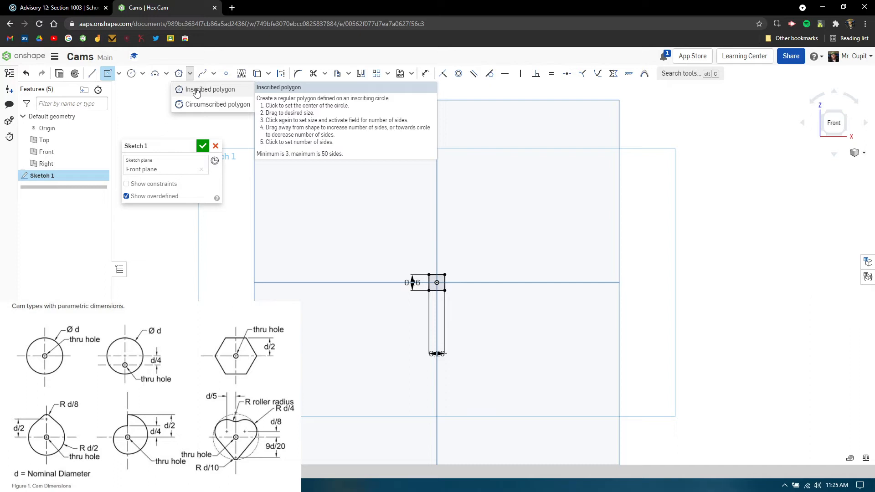
{"action": "mouse_move", "coordinate": [188, 107]}
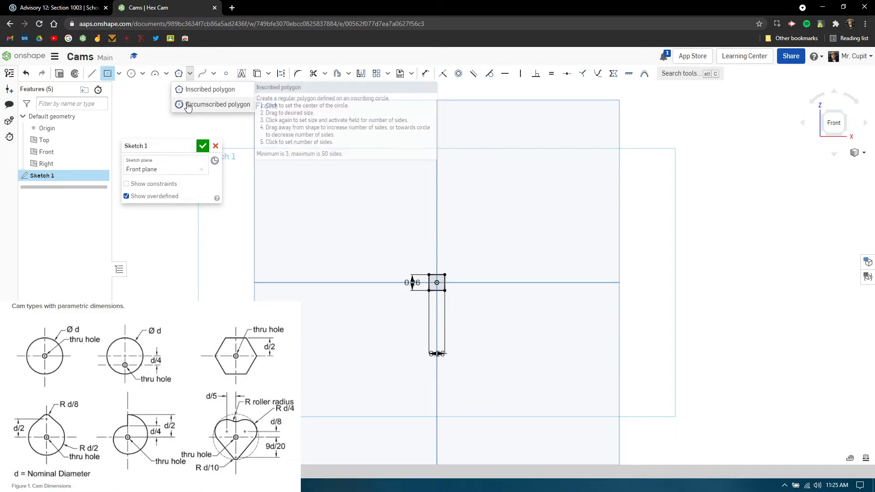
{"action": "left_click", "coordinate": [218, 104]}
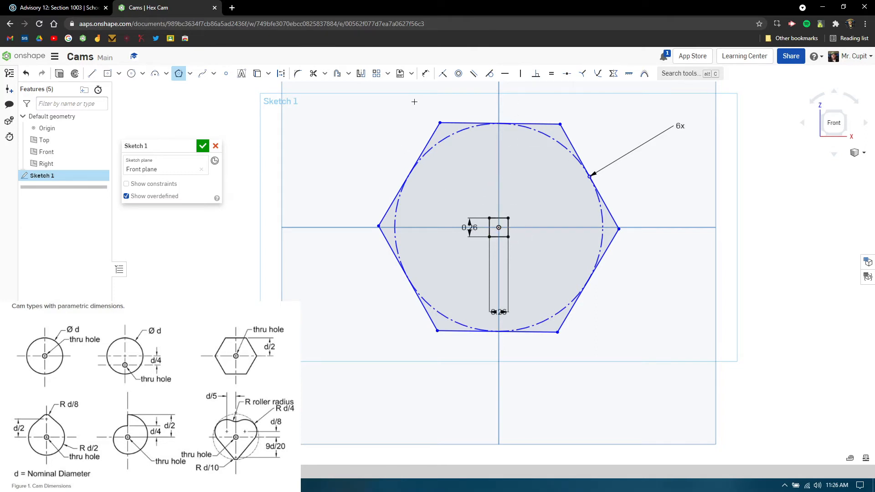
Step: Finish the six-sided hexagon at 0.75 from centre to flat and close Sketch 1
{"action": "left_click", "coordinate": [425, 73]}
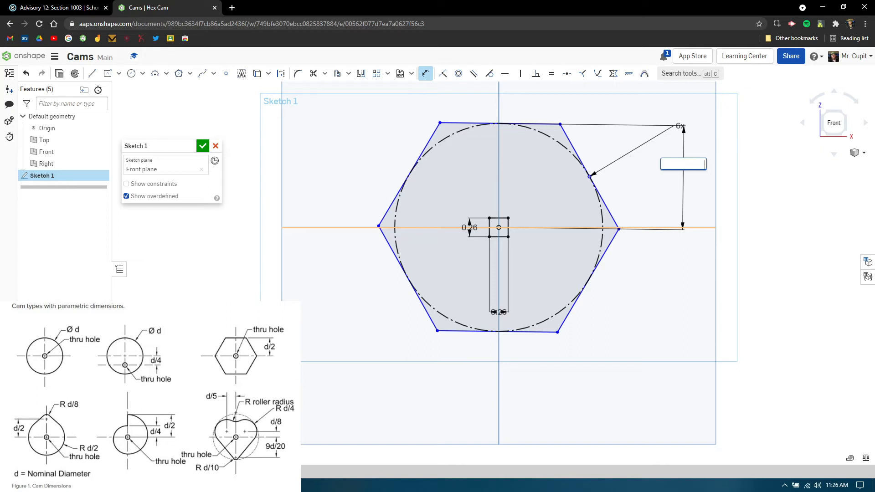
{"action": "type", "text": "0.75"}
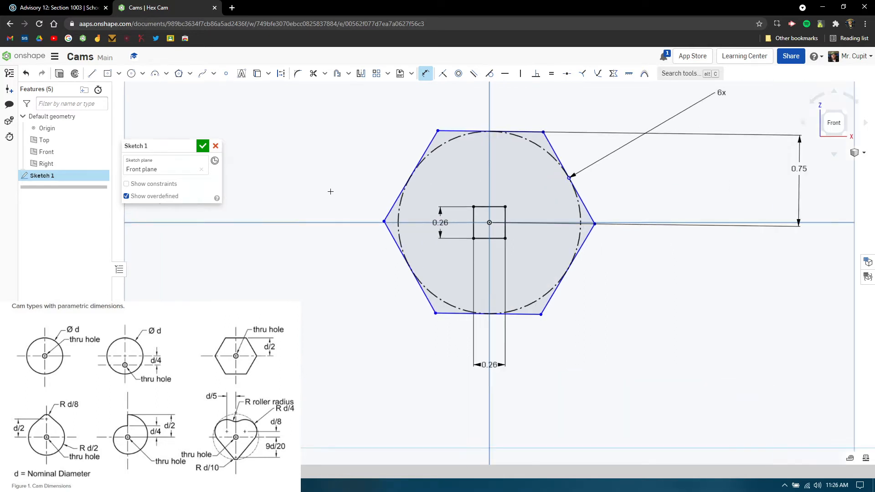
{"action": "left_click", "coordinate": [202, 145]}
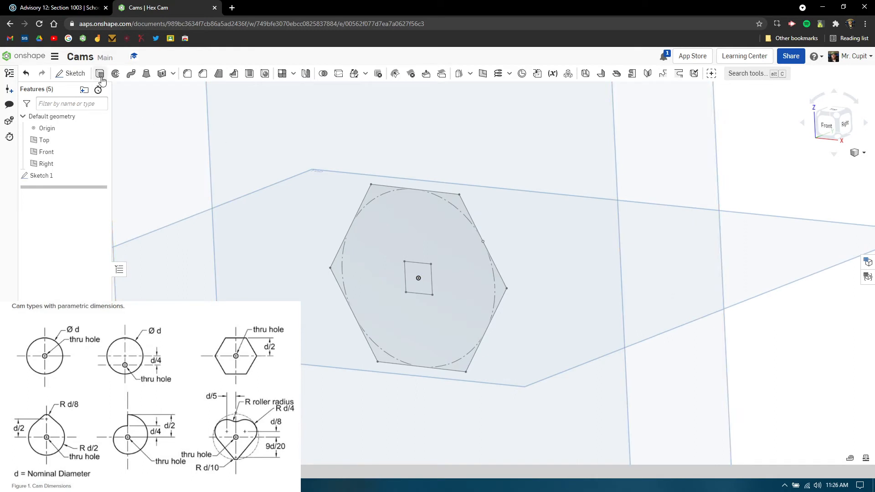
Step: Extrude the hexagon sketch 0.25 in thick with the square hole cut through
{"action": "left_click", "coordinate": [100, 73]}
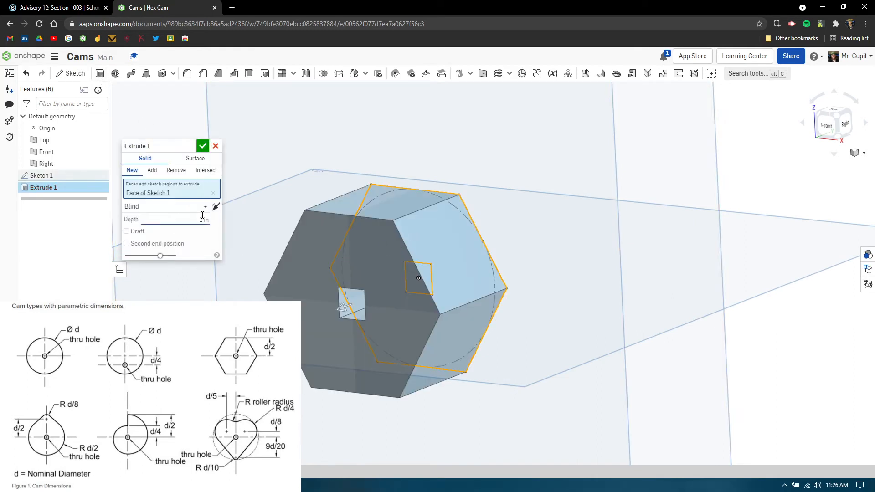
{"action": "type", "text": "25"}
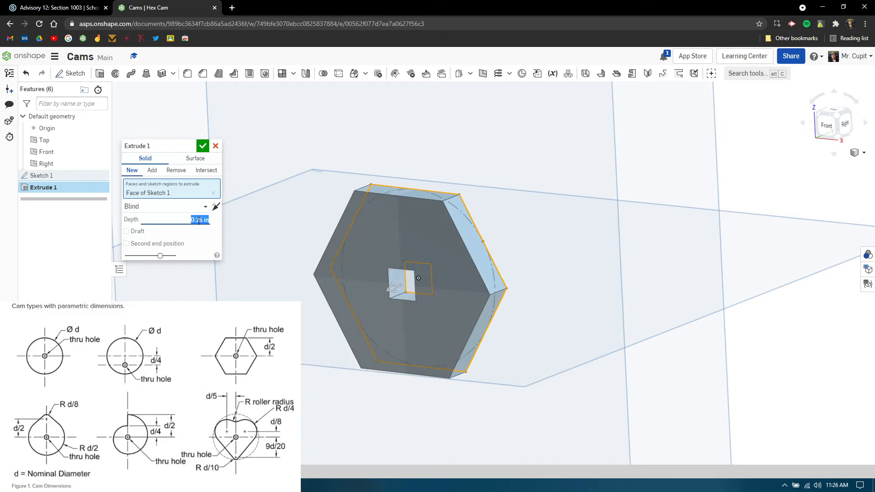
{"action": "left_click", "coordinate": [202, 146]}
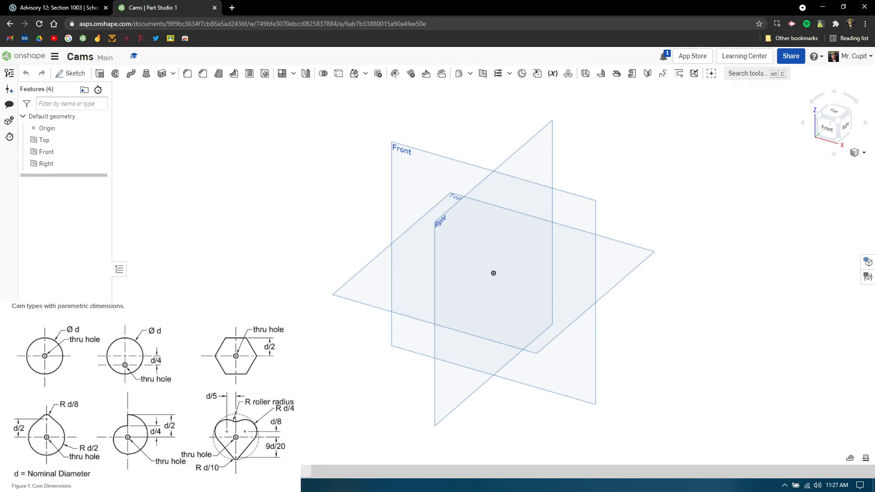
Step: Start Sketch 1 on the Front plane of the Snail Cam part studio
{"action": "left_click", "coordinate": [70, 73]}
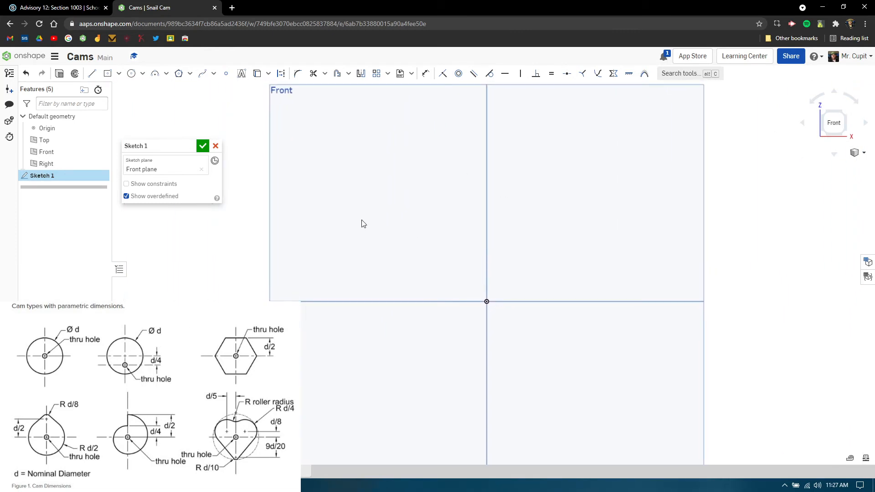
Step: Draw a center-point square at the origin for the 0.26 center hole
{"action": "left_click", "coordinate": [107, 72]}
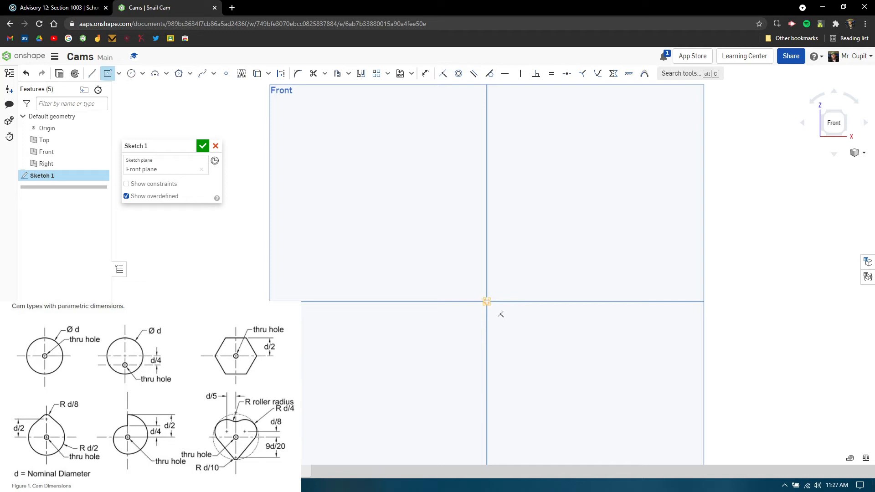
{"action": "left_click_drag", "start_coordinate": [487, 302], "coordinate": [542, 257]}
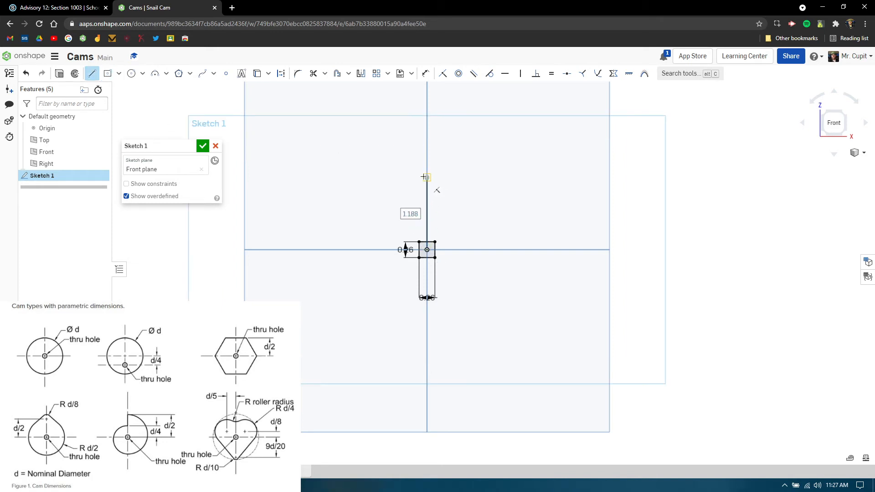
Step: Dimension the vertical construction lines 0.375 and 0.75 above the centre for the two circles
{"action": "type", "text": ".375"}
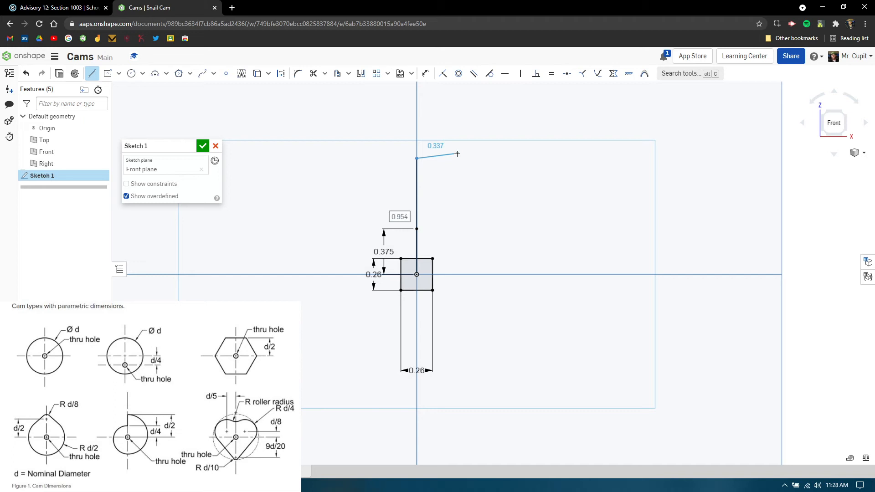
{"action": "type", "text": "75"}
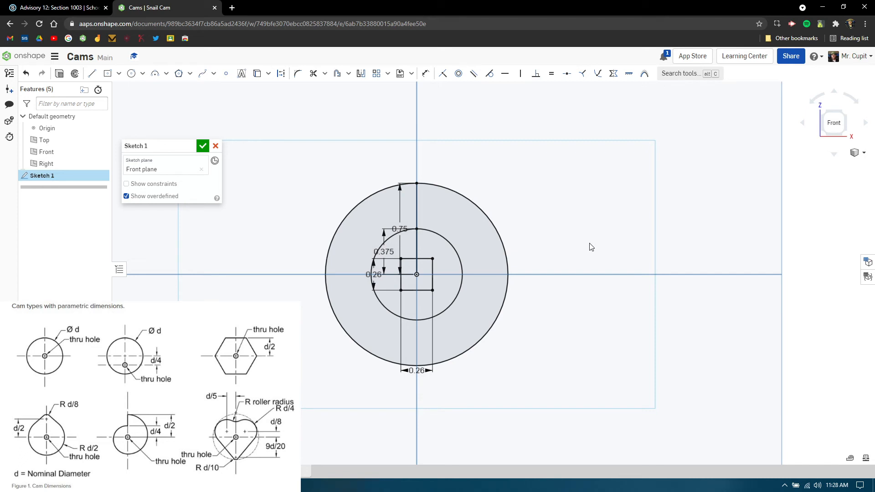
{"action": "mouse_move", "coordinate": [549, 251]}
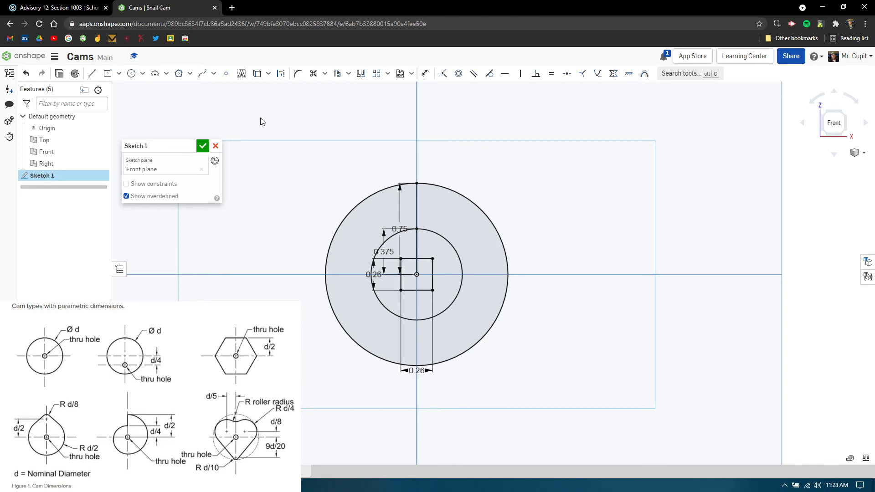
Step: Draw a spline spiralling from the inner circle top along the bottom toward the outer circle
{"action": "left_click", "coordinate": [202, 73]}
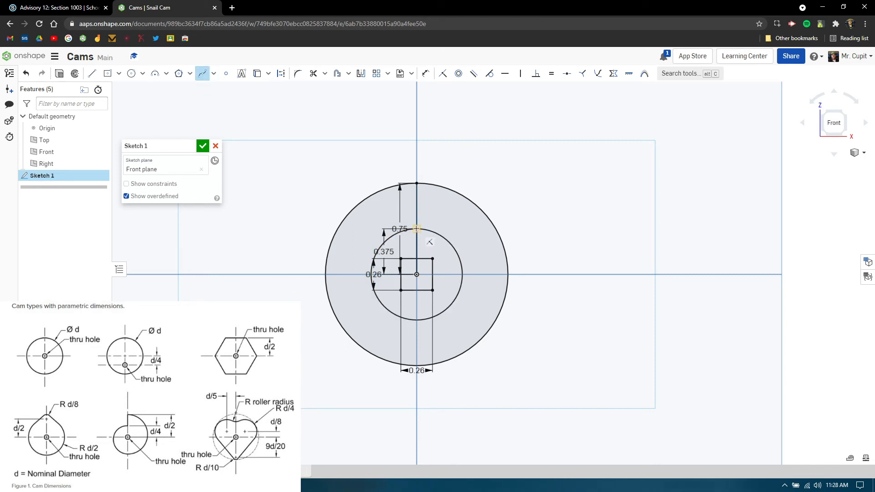
{"action": "scroll", "scroll_direction": "up", "scroll_amount": 3}
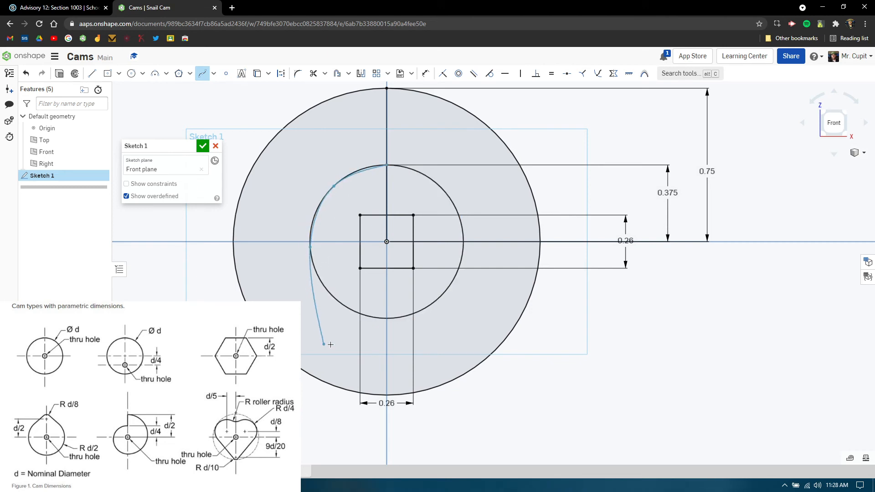
{"action": "left_click_drag", "start_coordinate": [323, 345], "coordinate": [439, 368]}
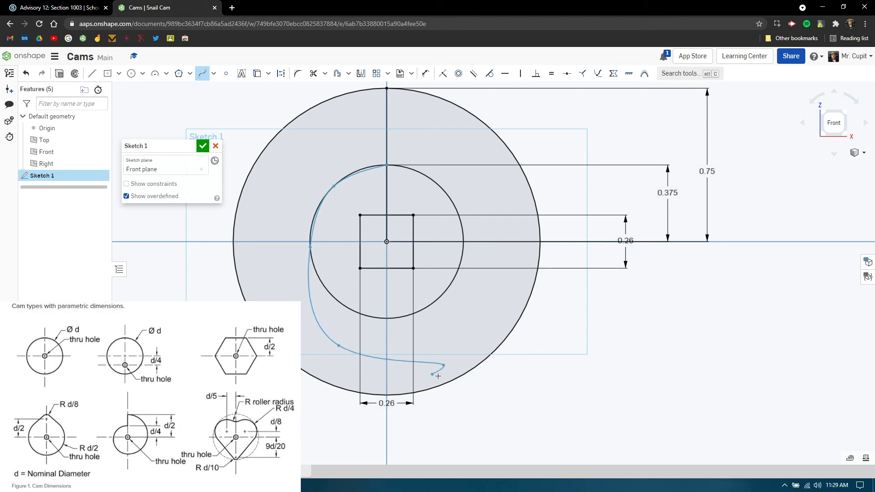
{"action": "left_click_drag", "start_coordinate": [432, 375], "coordinate": [505, 328]}
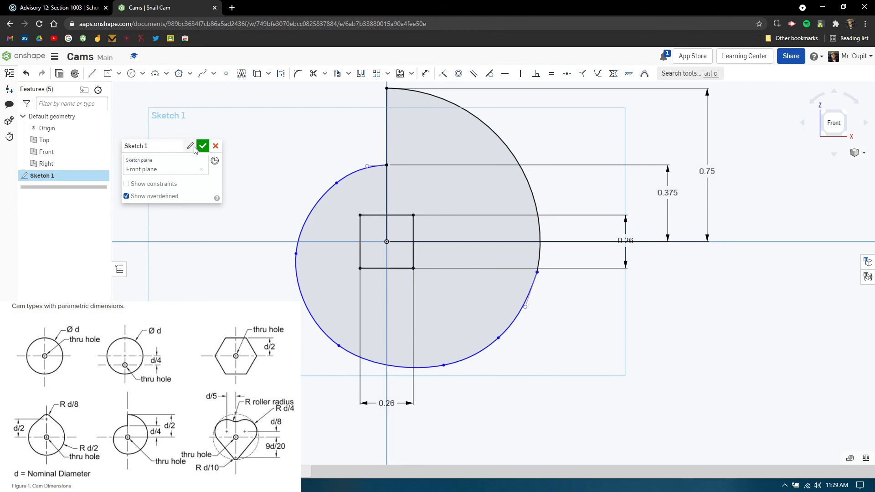
Step: Finish Sketch 1 and extrude the snail profile Blind to 0.25 in, keeping the square center hole
{"action": "left_click", "coordinate": [202, 146]}
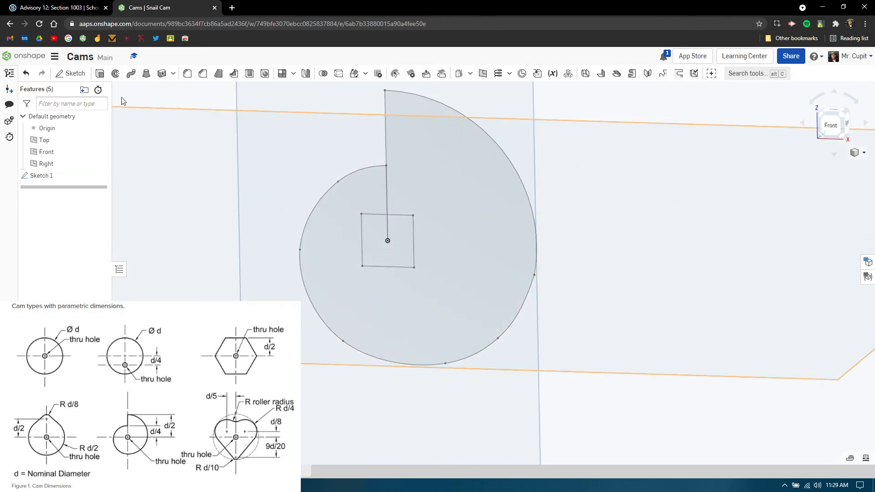
{"action": "left_click", "coordinate": [130, 73]}
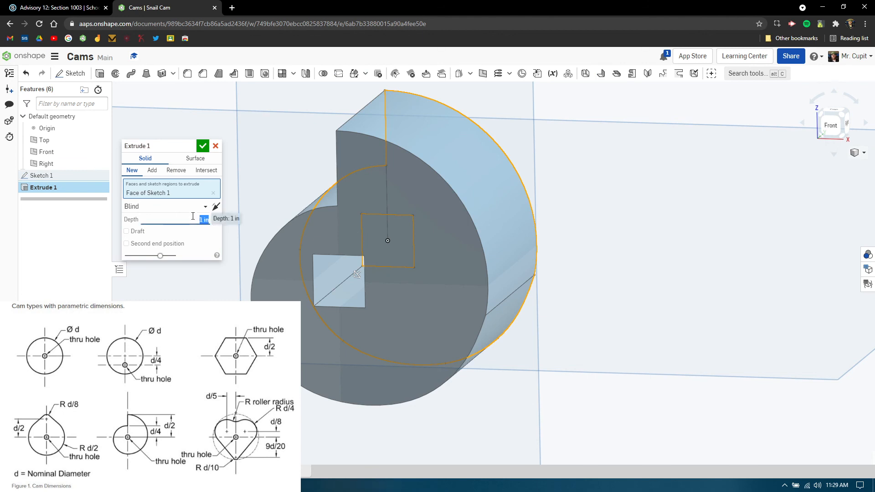
{"action": "type", "text": "25"}
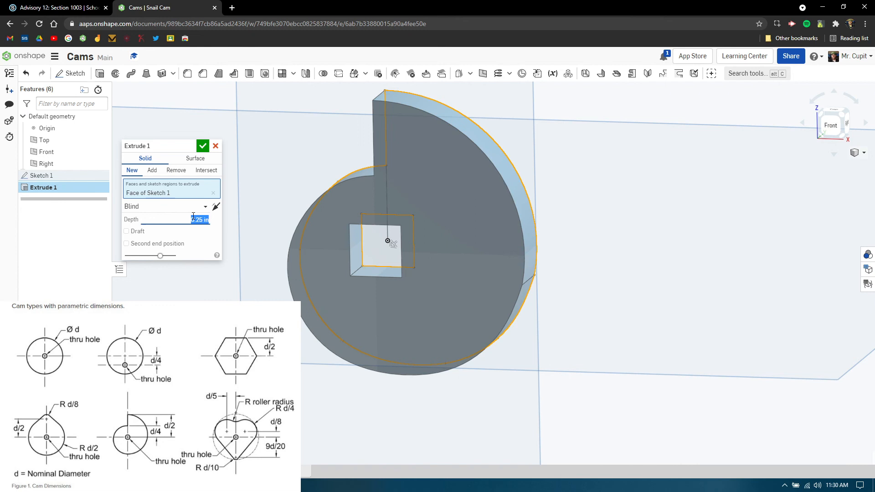
{"action": "left_click", "coordinate": [203, 146]}
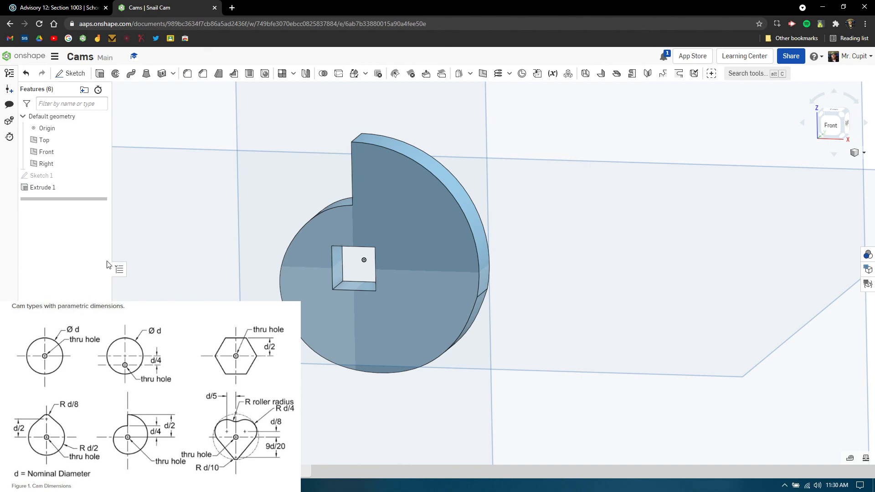
{"action": "mouse_move", "coordinate": [94, 258]}
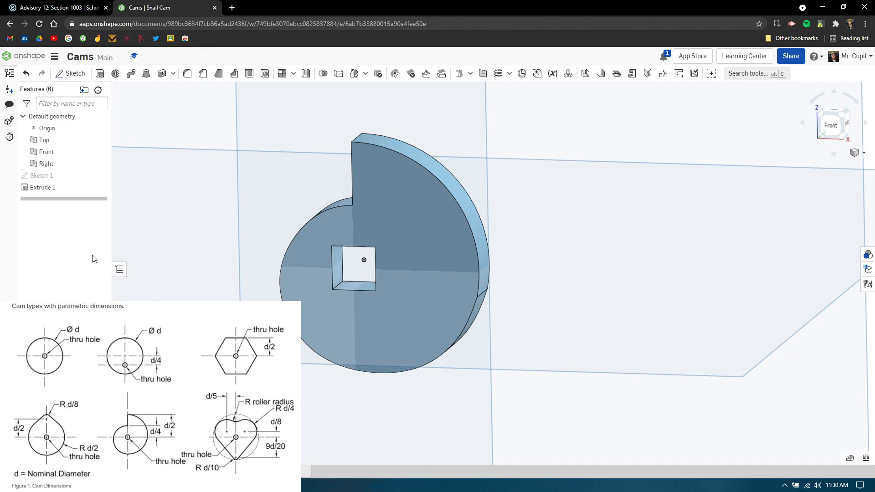